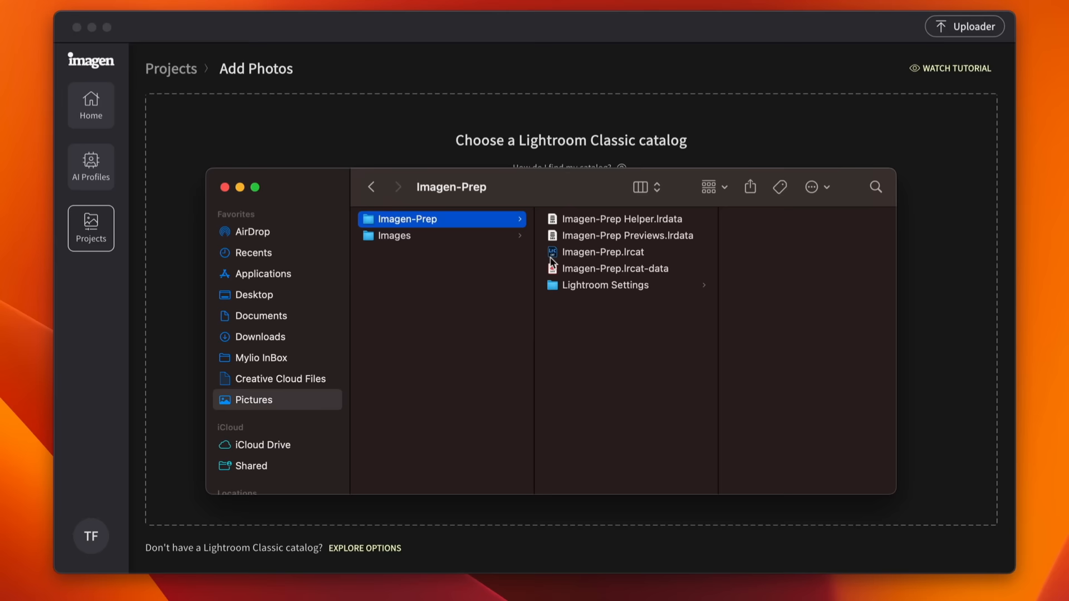
Choose the Imagen-Prep.lrcat Lightroom Classic catalog for the new project.
double_click(603, 252)
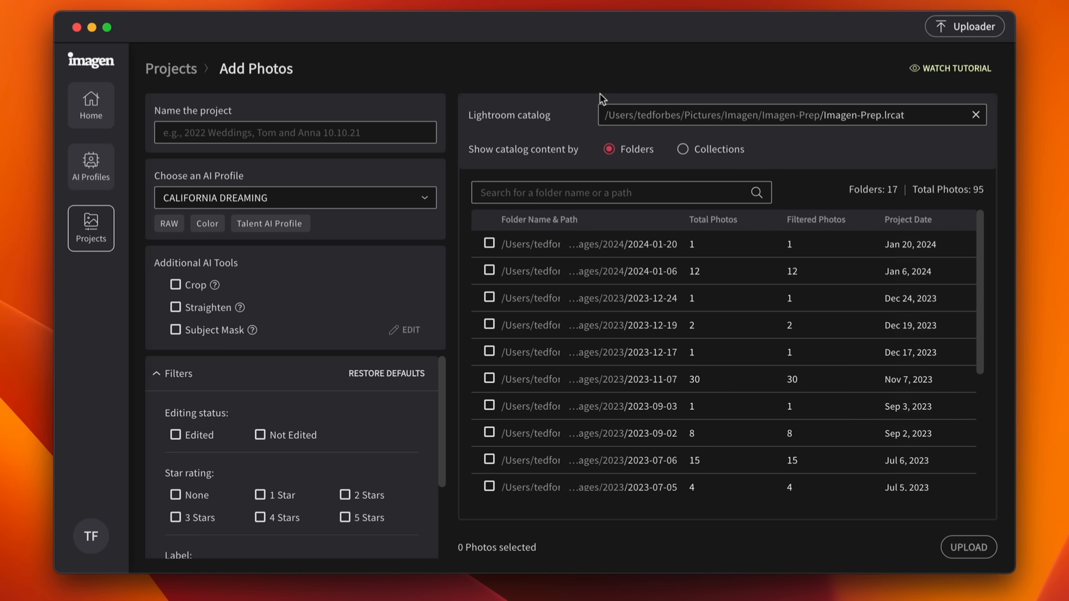
Name the new project 'Imagen Demo'.
text(Imagen Demo)
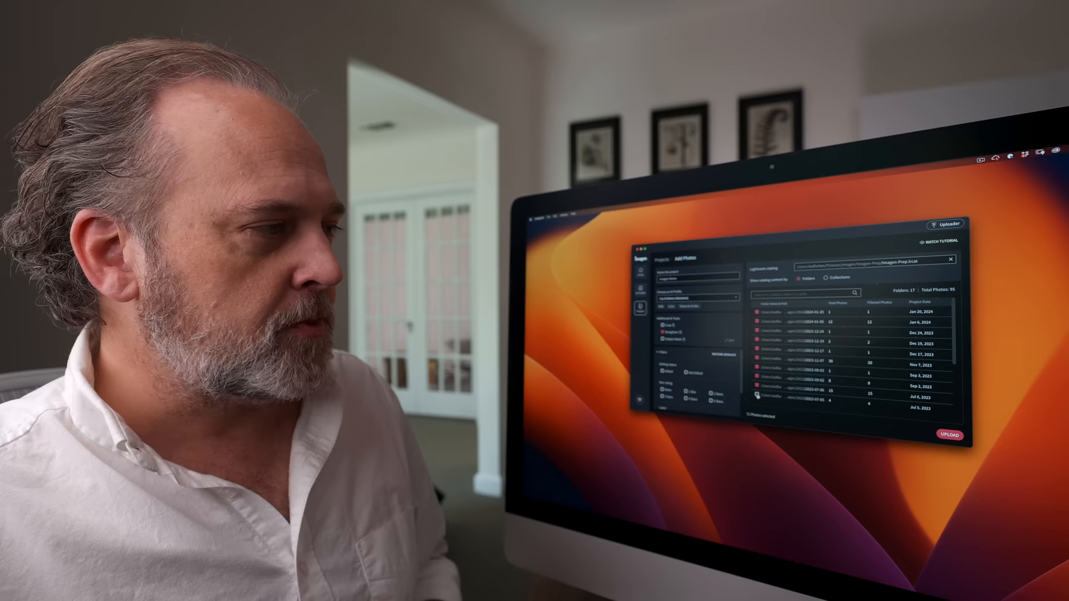
Upload the selected photos to Imagen for AI editing.
click(950, 418)
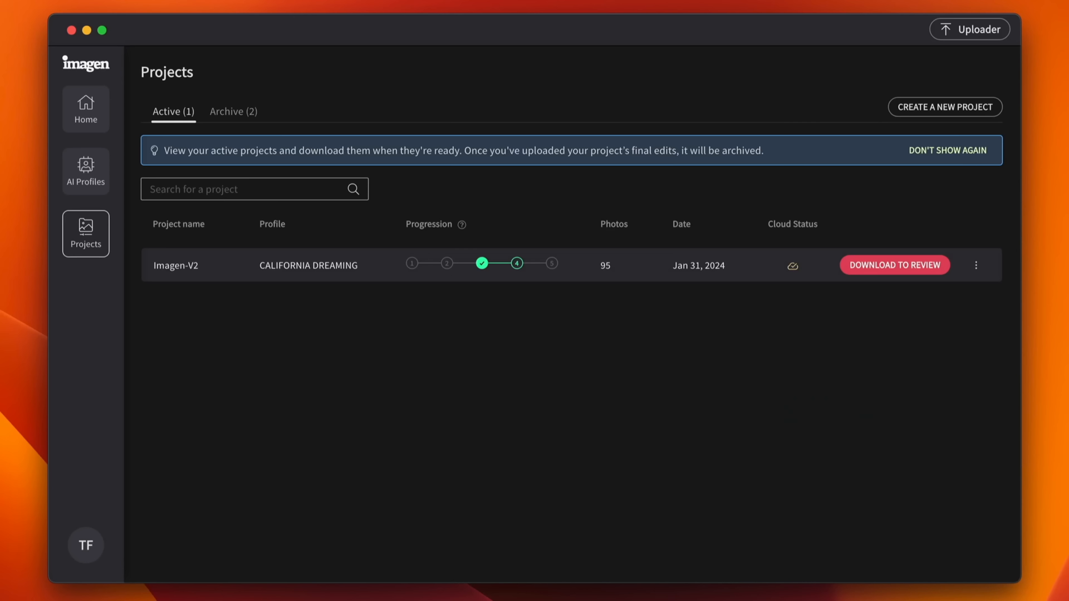
Download the Imagen-V2 edits for all 95 photos, accepting the overwrite warning.
click(894, 265)
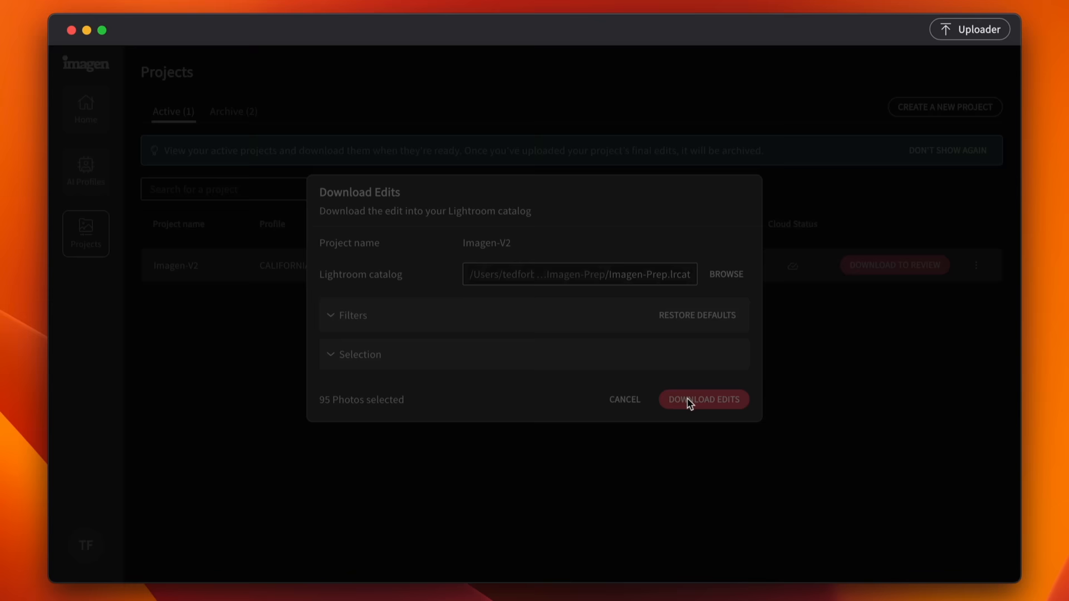
click(704, 399)
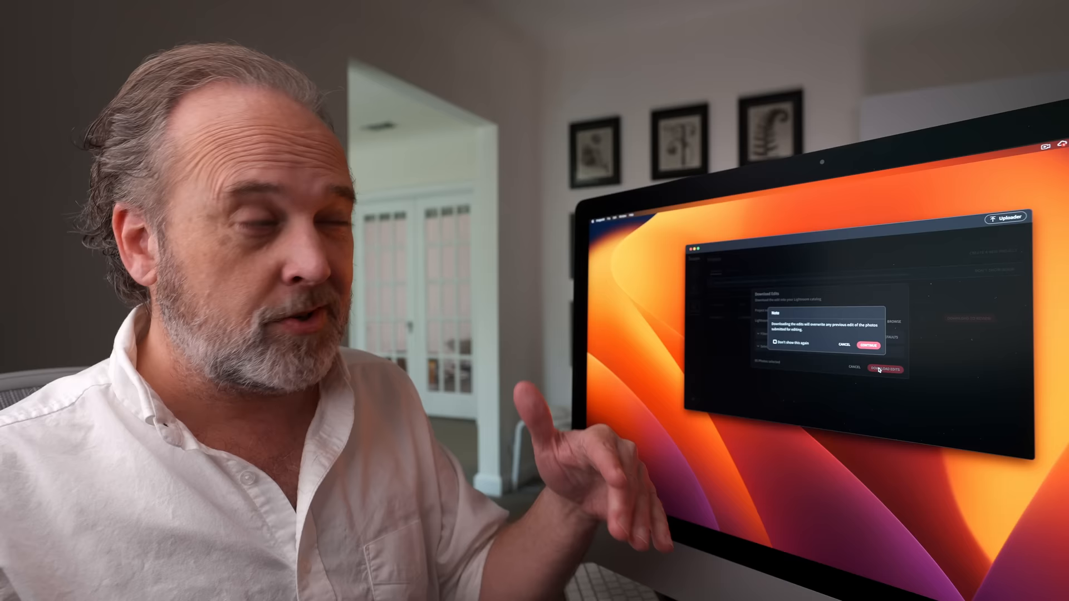
click(868, 345)
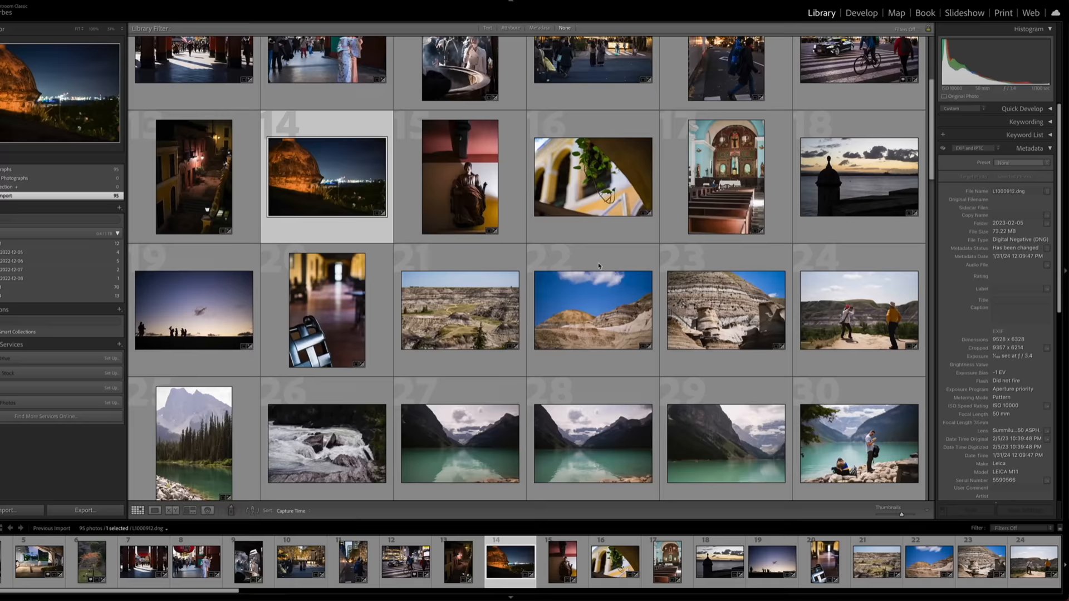
Scroll through the Library grid and select the pine tree photo for review.
scroll(down, 3)
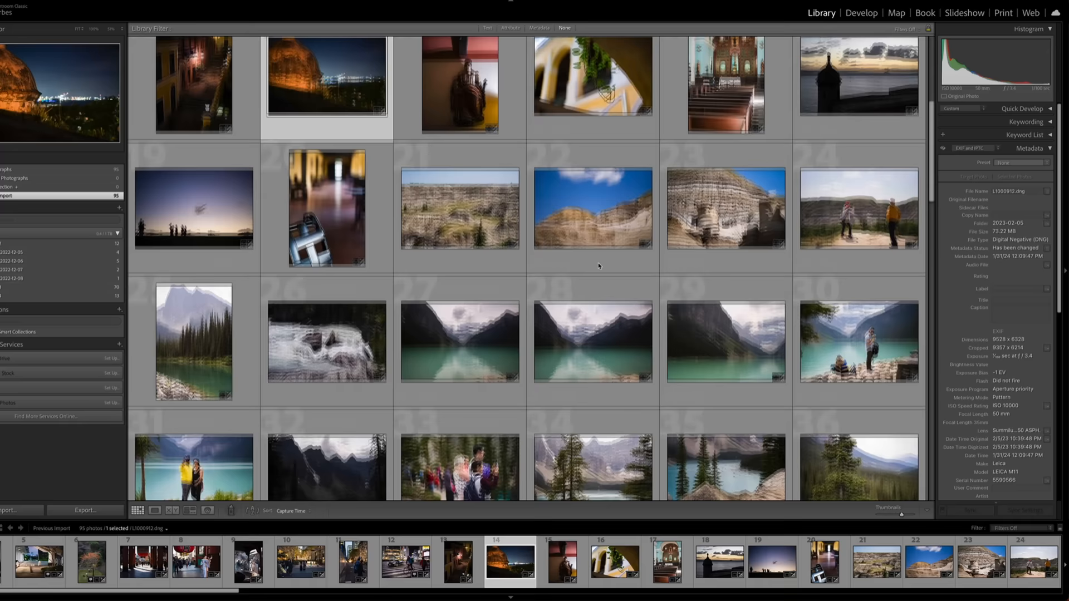
click(861, 12)
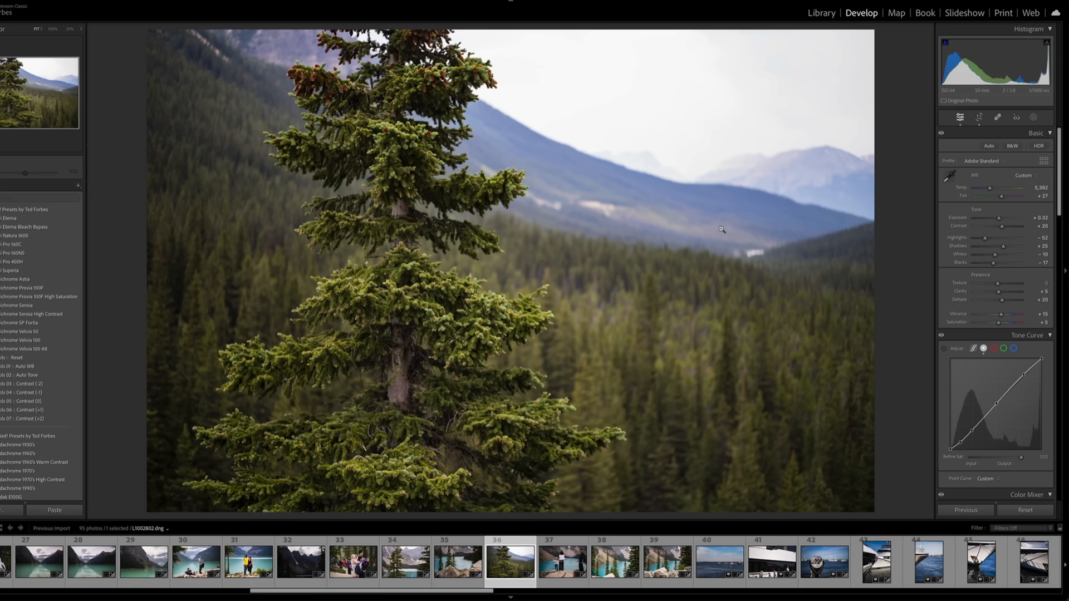
mouse_move(900, 248)
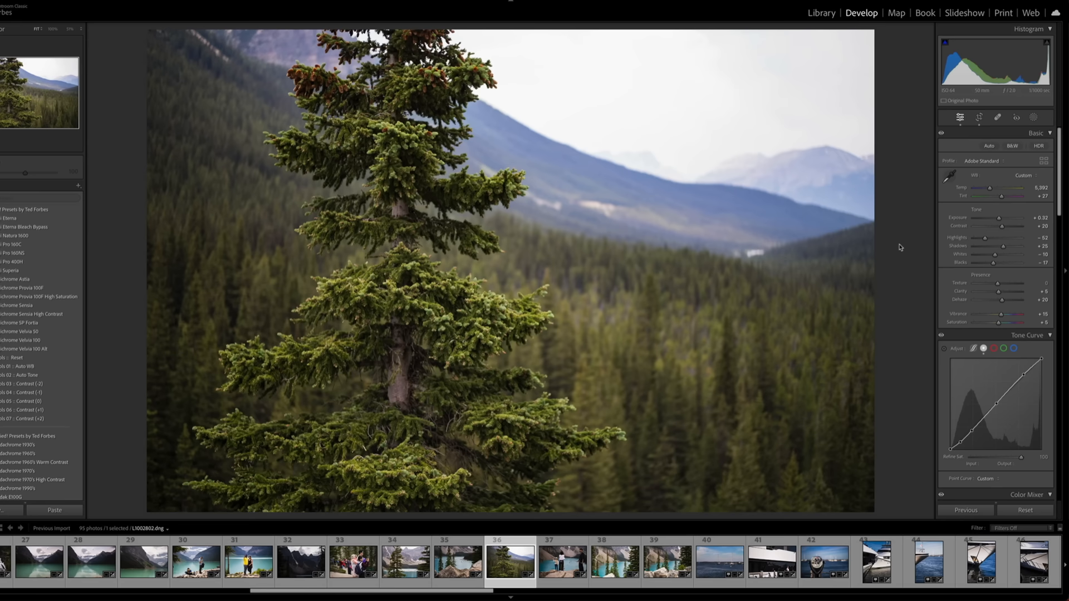
Return to the Library grid, then open another photo in Develop to check its edits.
click(822, 12)
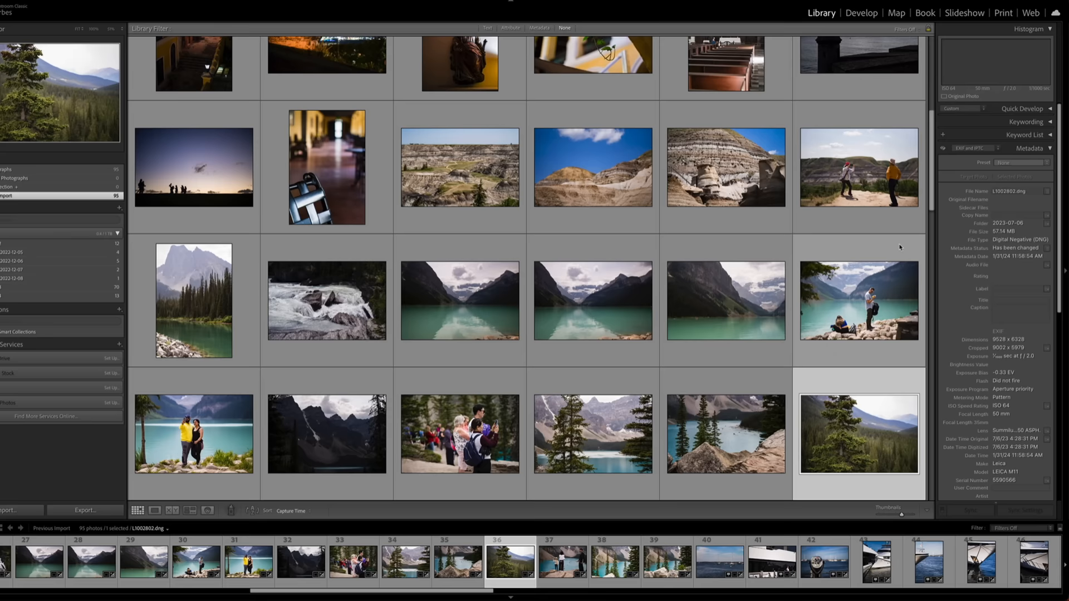
click(861, 12)
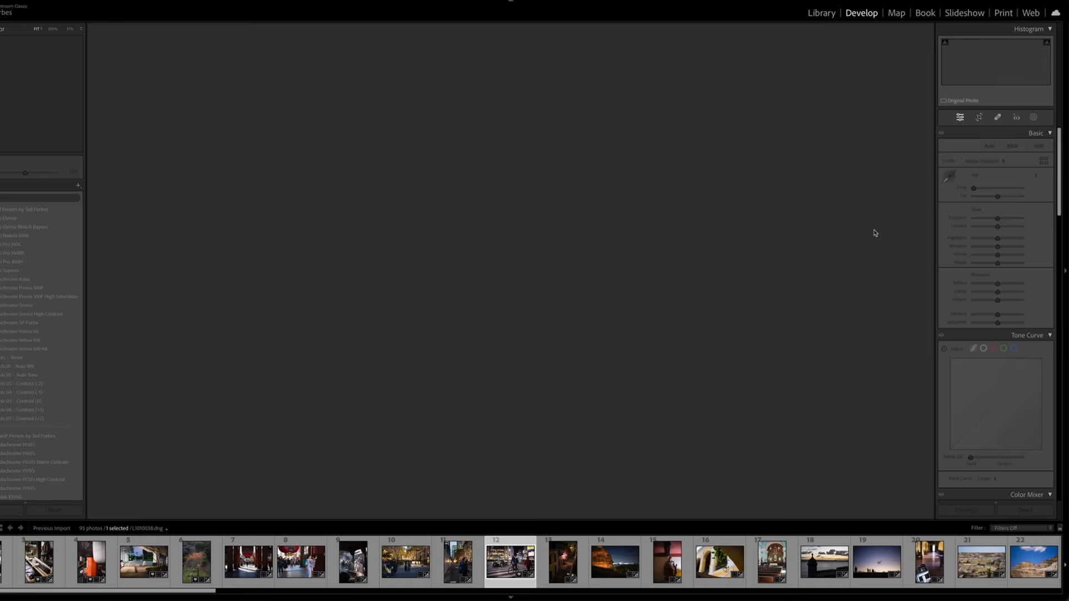